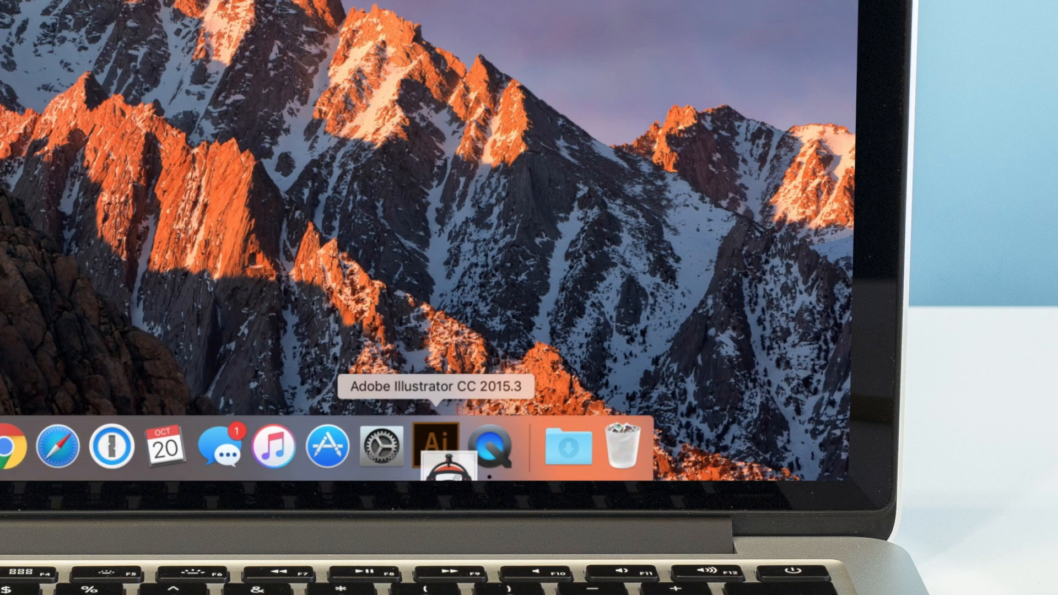
Launch Illustrator and show the Image Trace panel from the Window menu.
click(436, 447)
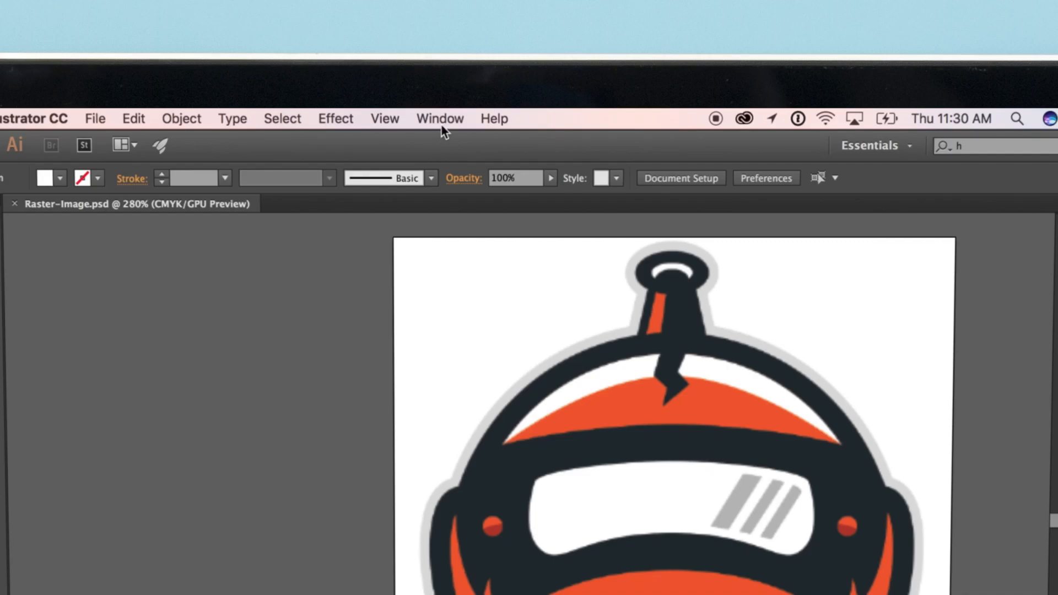
click(439, 119)
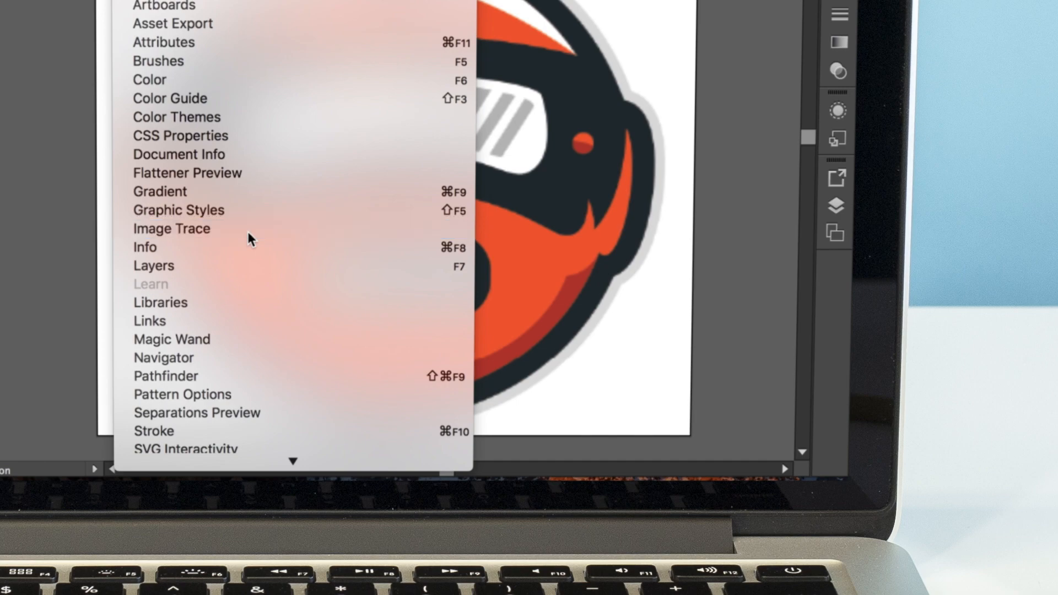
click(172, 228)
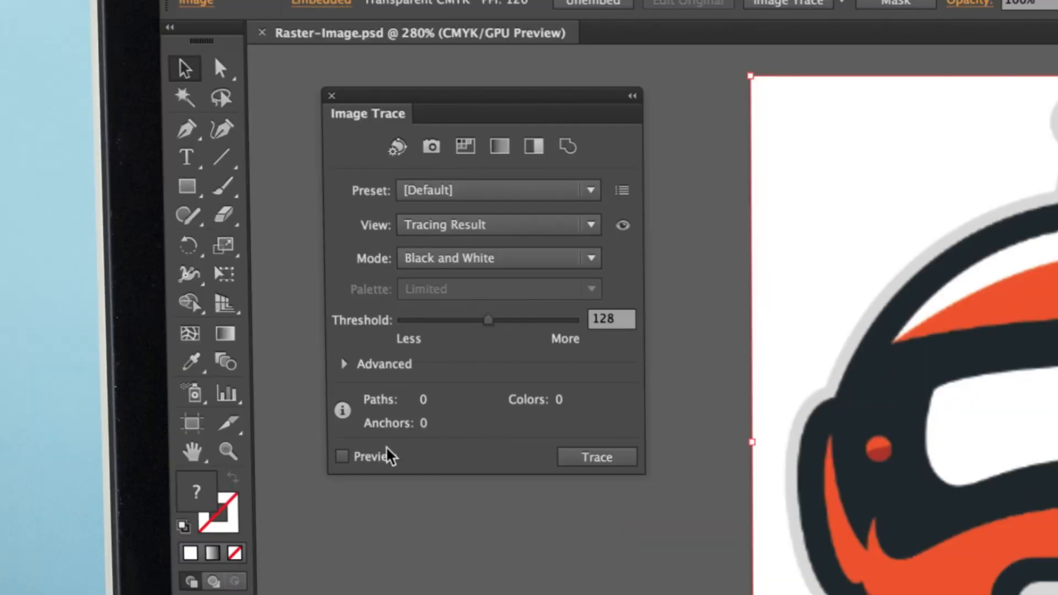
Enable the trace Preview and switch the Image Trace mode to Color.
click(342, 456)
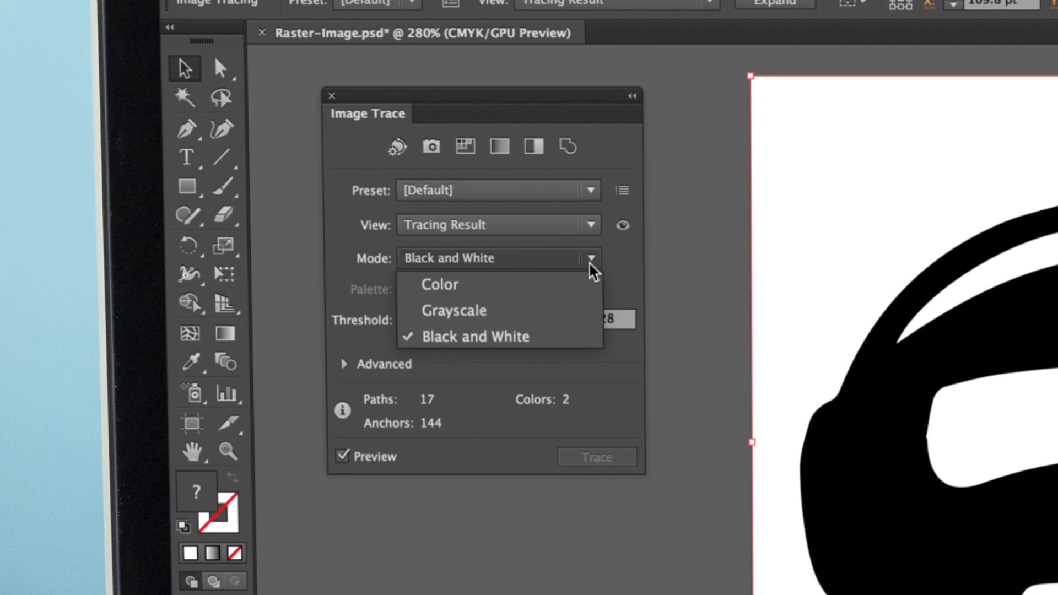
mouse_move(587, 286)
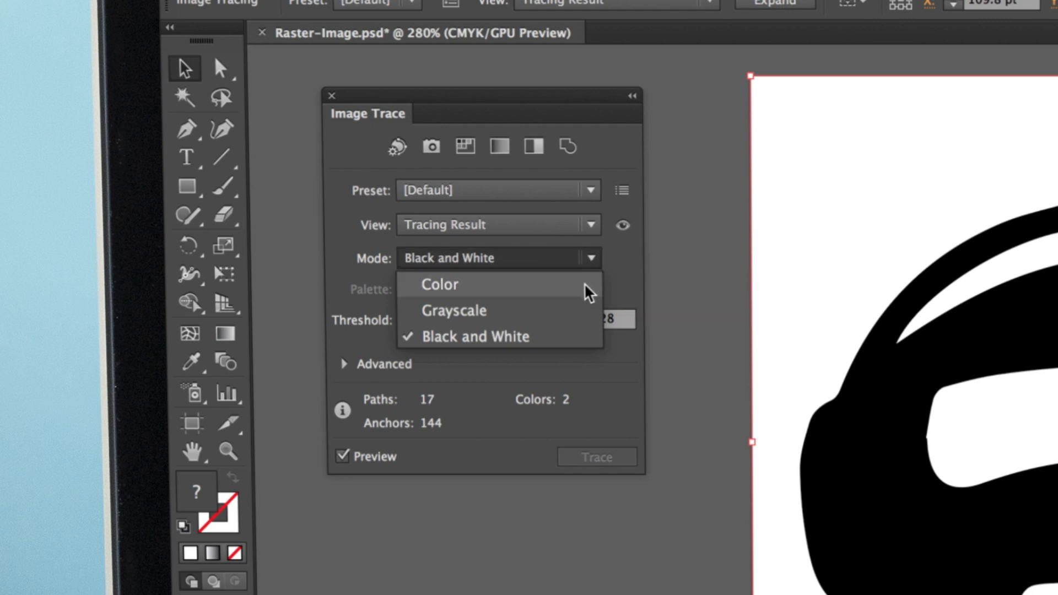
click(438, 284)
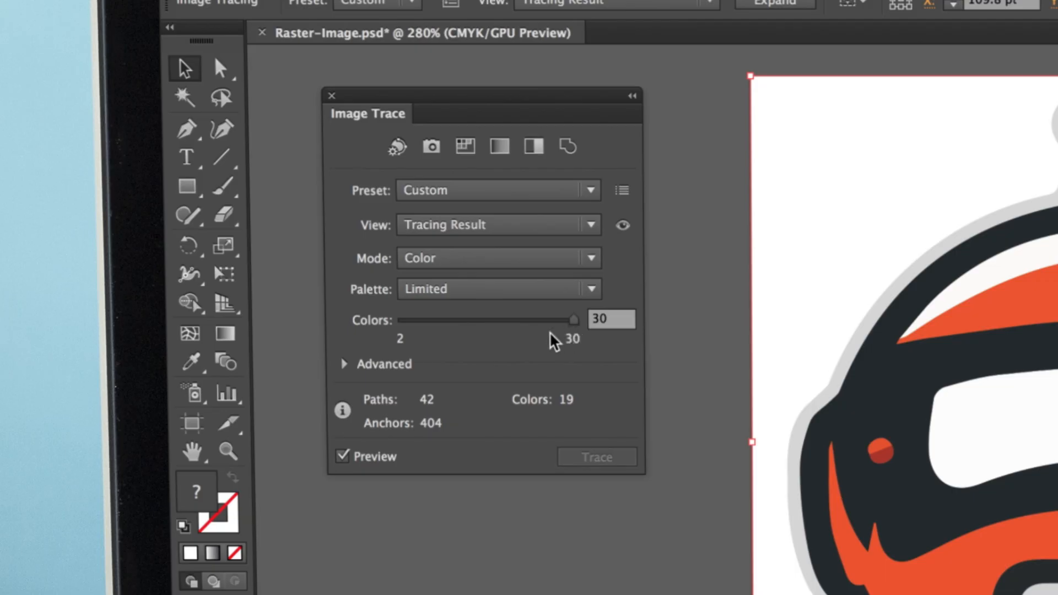
Expand Advanced options, set Paths to 50% and push Corners to 100%.
click(344, 363)
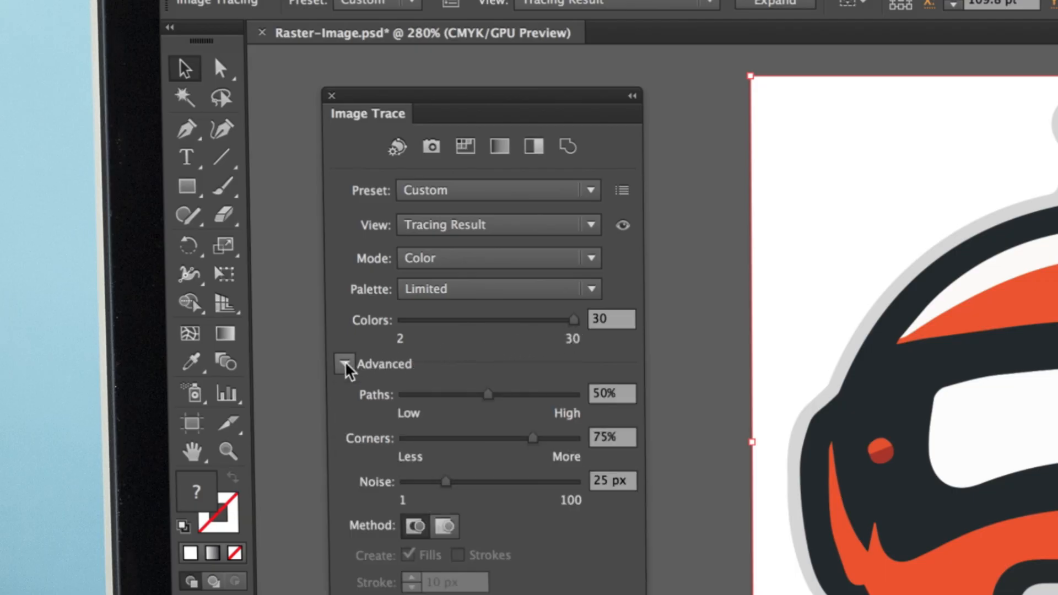
click(344, 364)
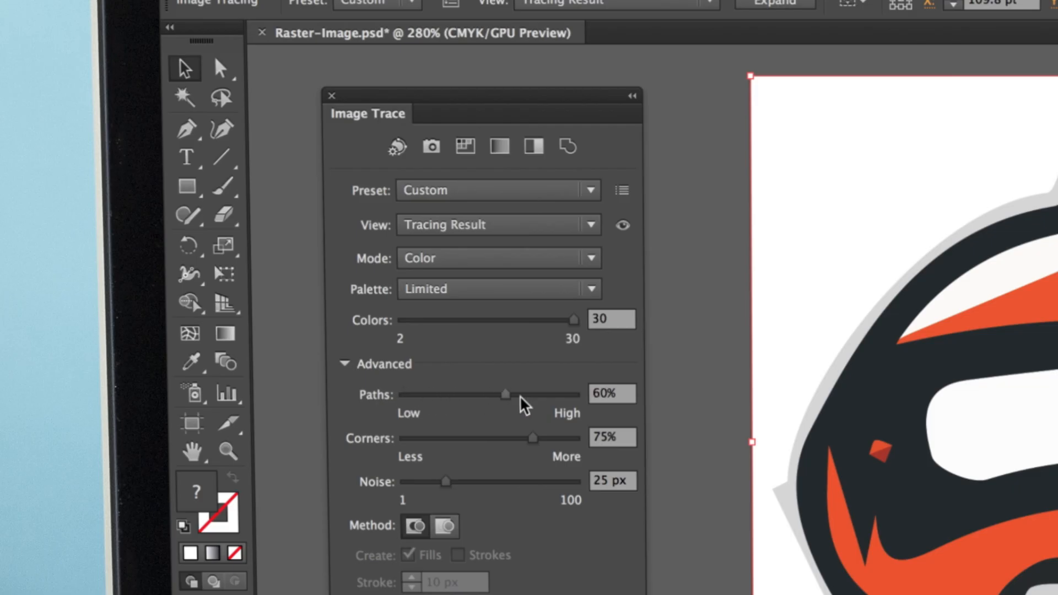
click(331, 96)
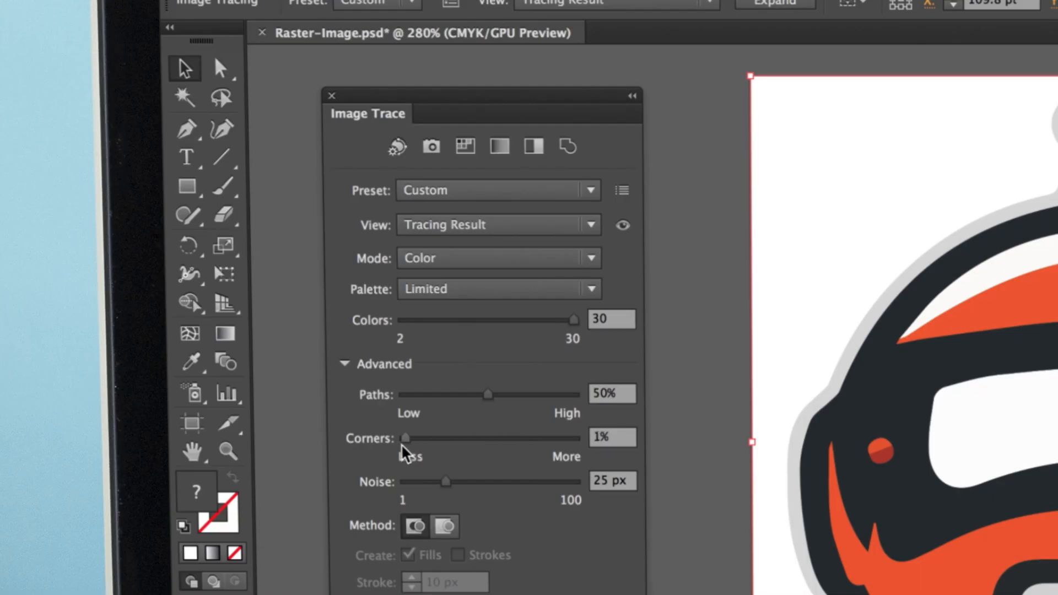
click(406, 437)
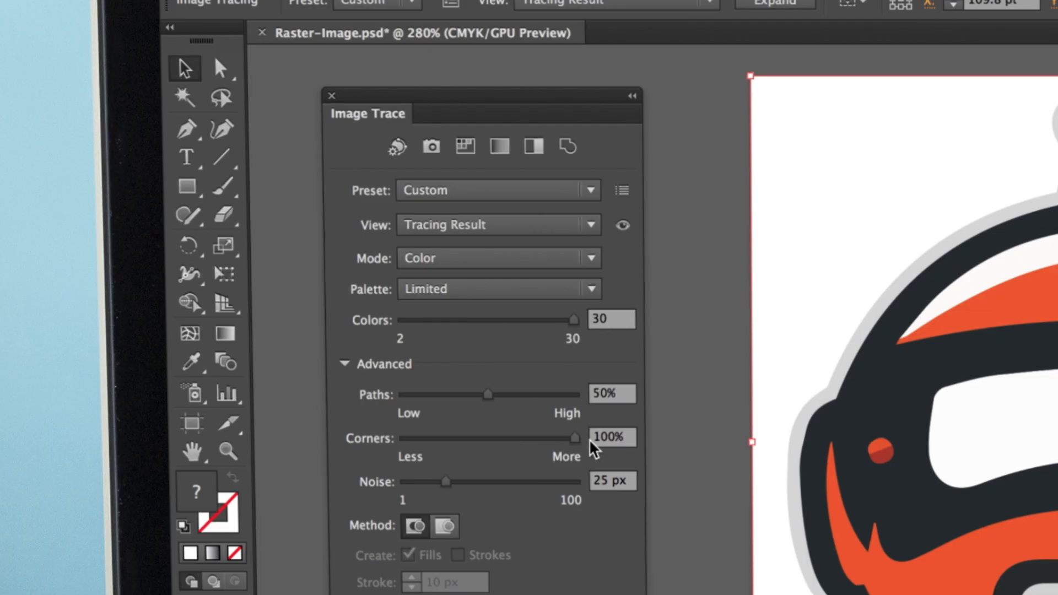
mouse_move(583, 449)
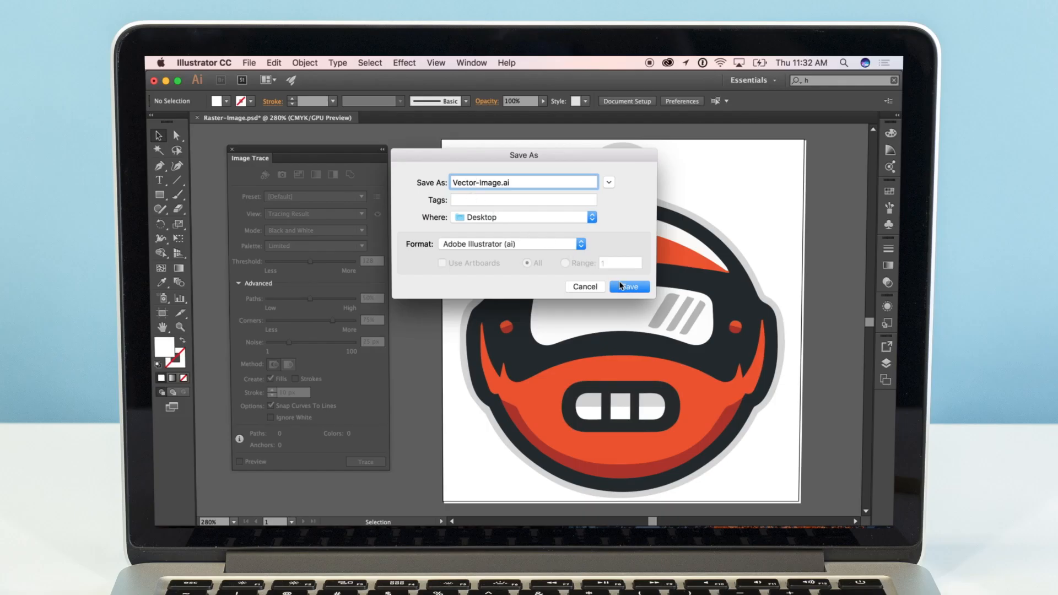
Save as Vector-Image.ai on the Desktop and accept the Illustrator Options.
click(628, 286)
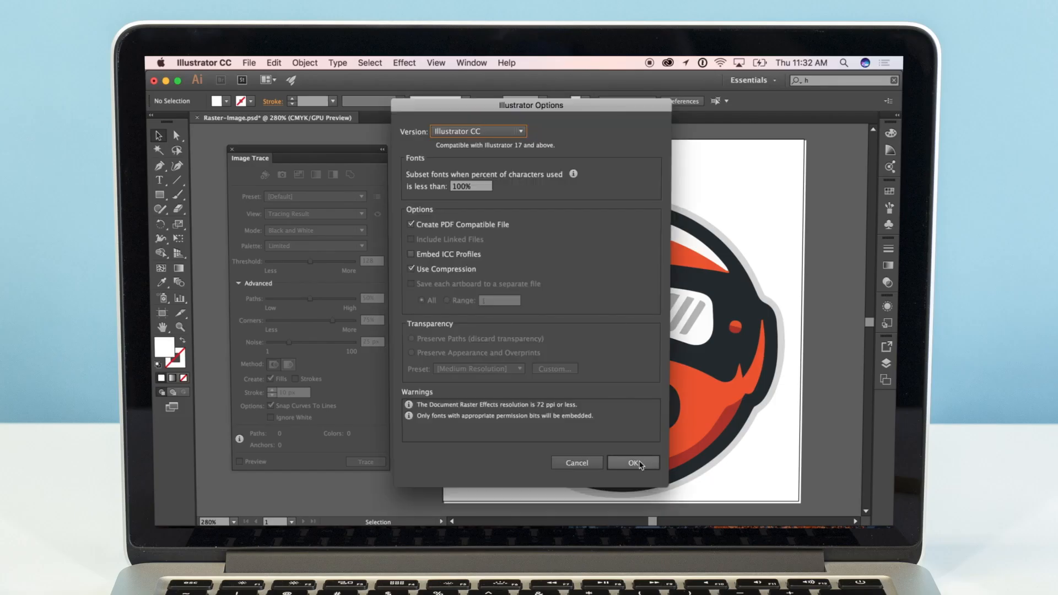
click(632, 463)
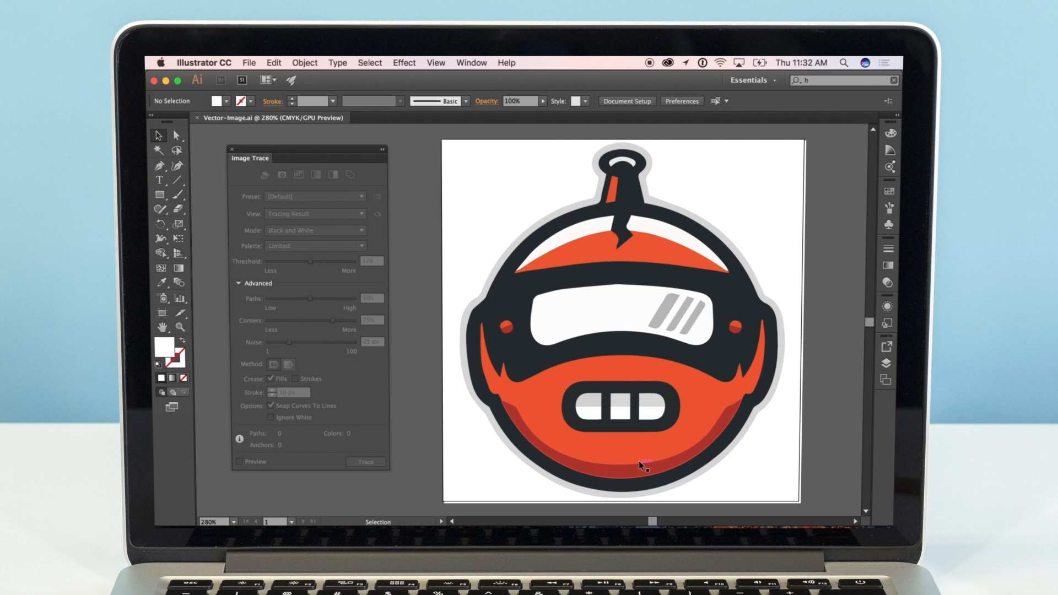